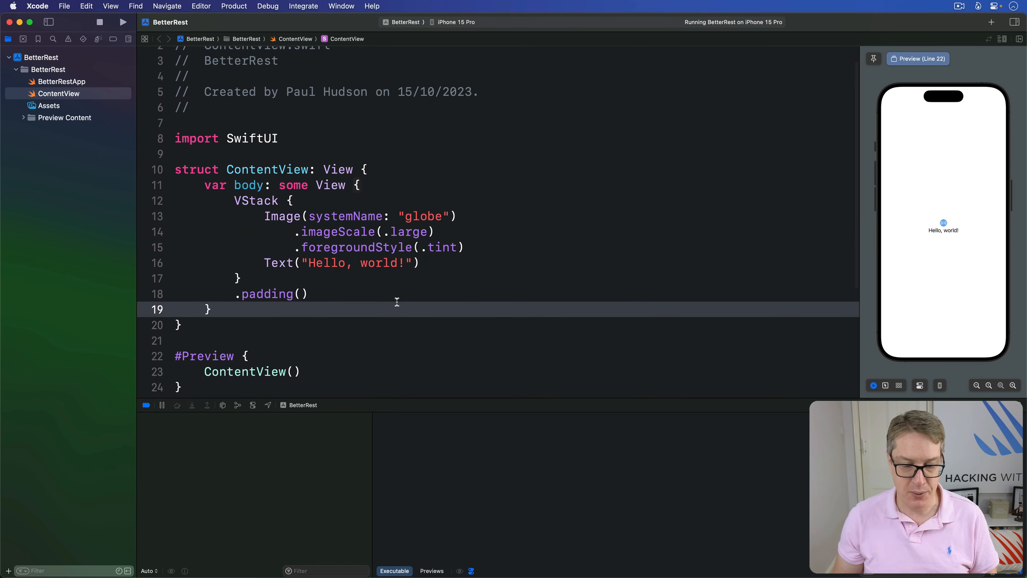
# Start exampleDates() with let now = Date.now and let tomorrow = Date.now.addingTimeInterval(86400)
pyautogui.write('funf')
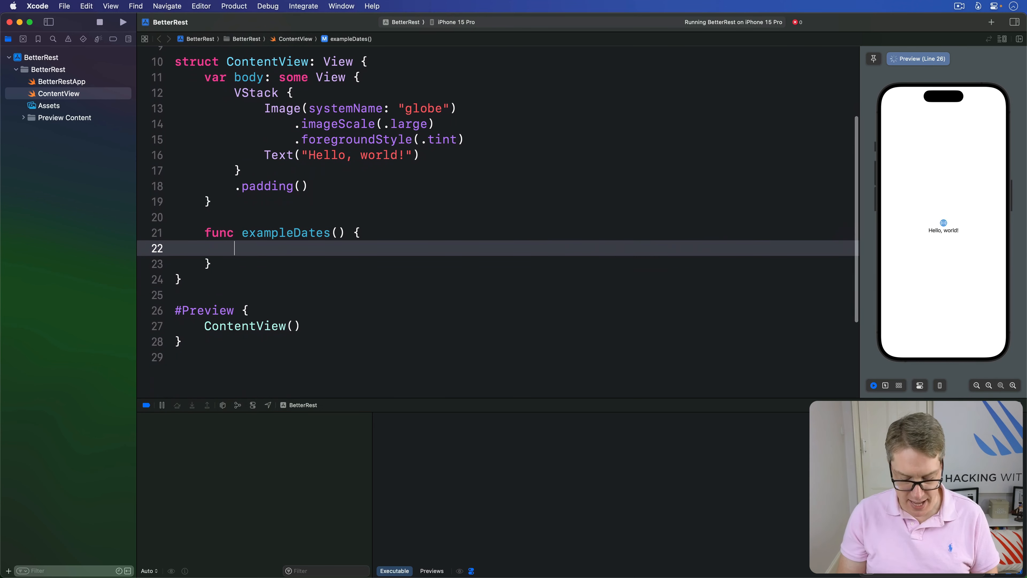
pyautogui.write('let now = Date.now')
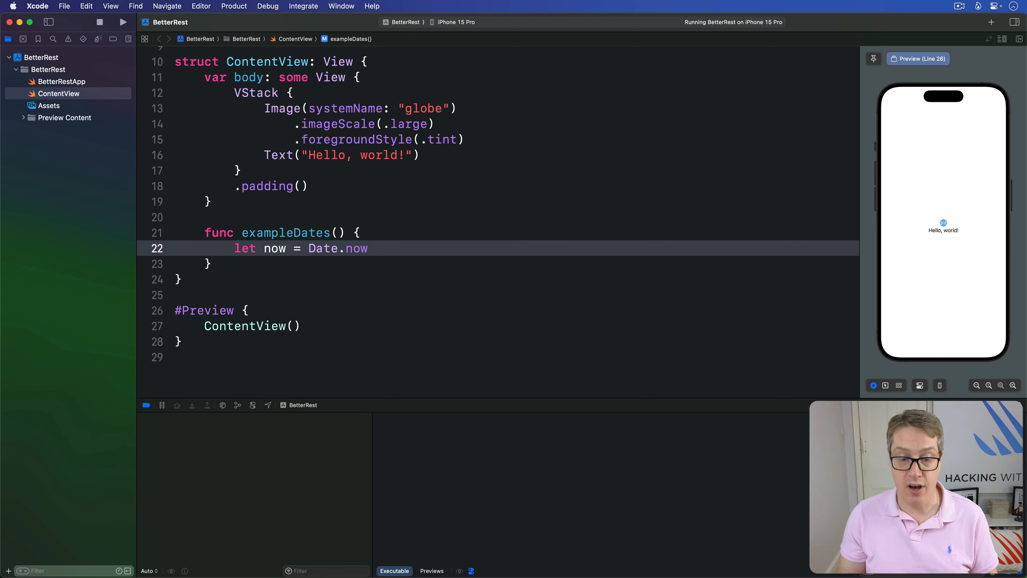
pyautogui.press('return')
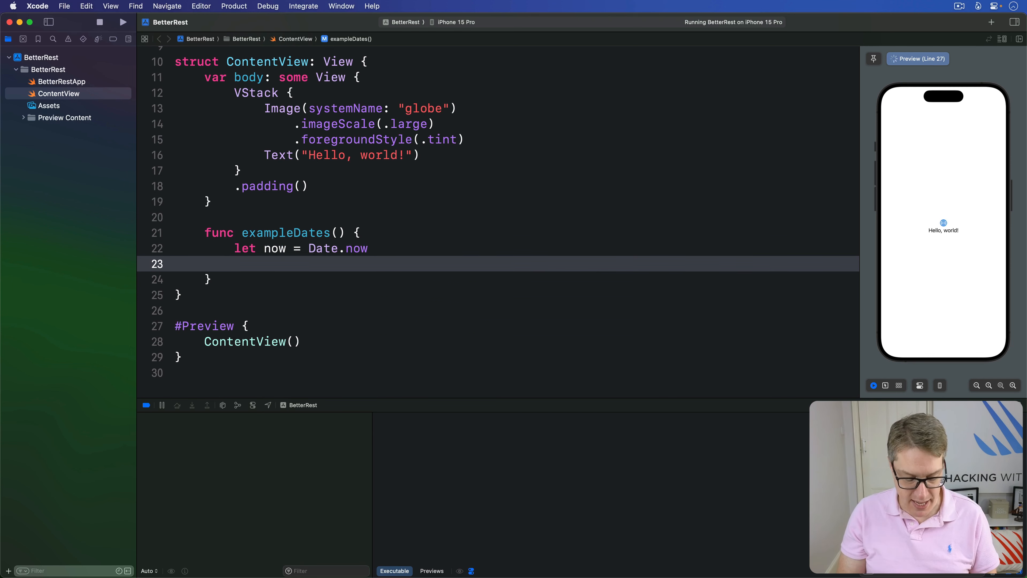
pyautogui.write('let tomorrow = D')
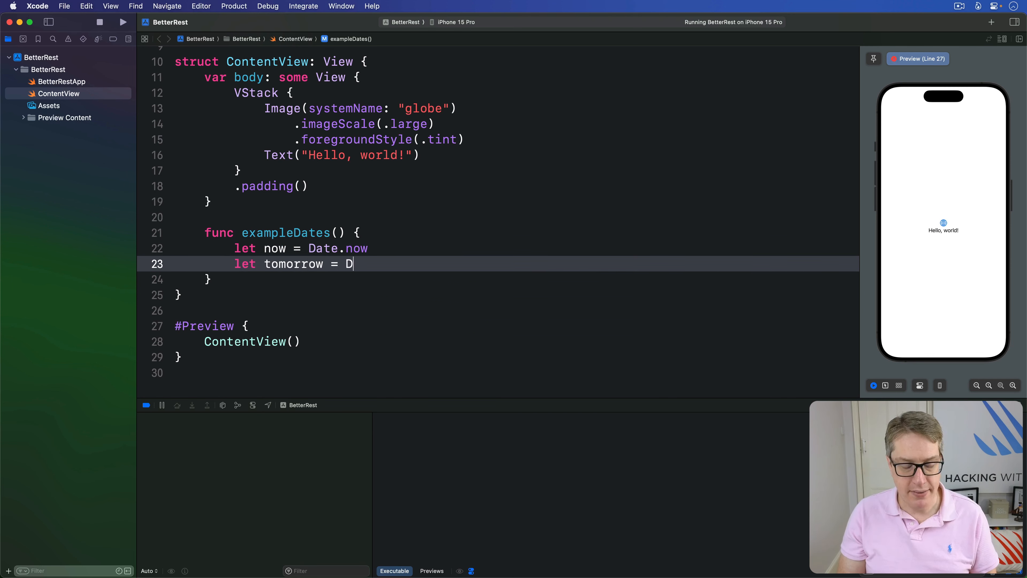
pyautogui.write('ate.now.addingTimeInterval(86')
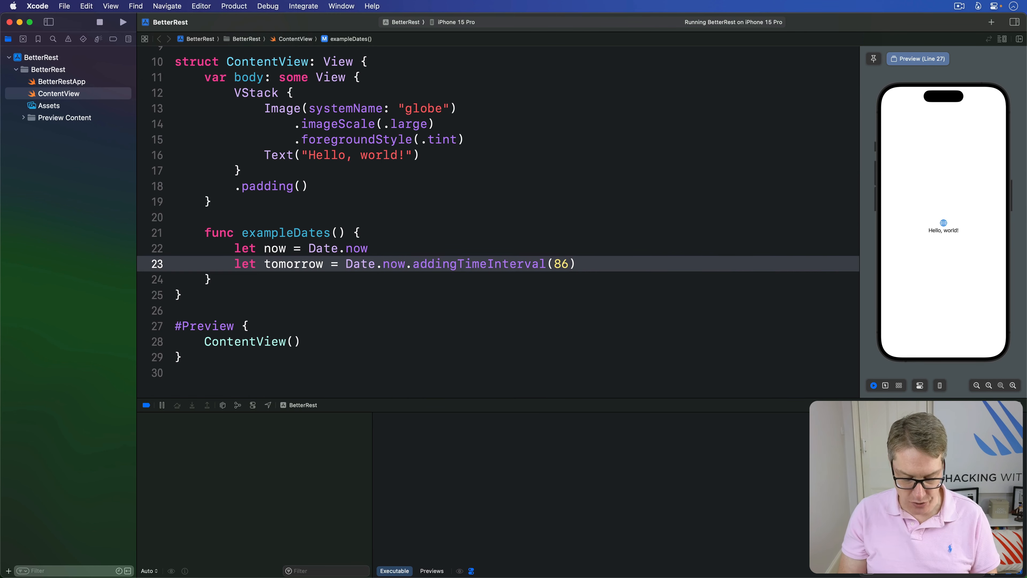
pyautogui.write('400')
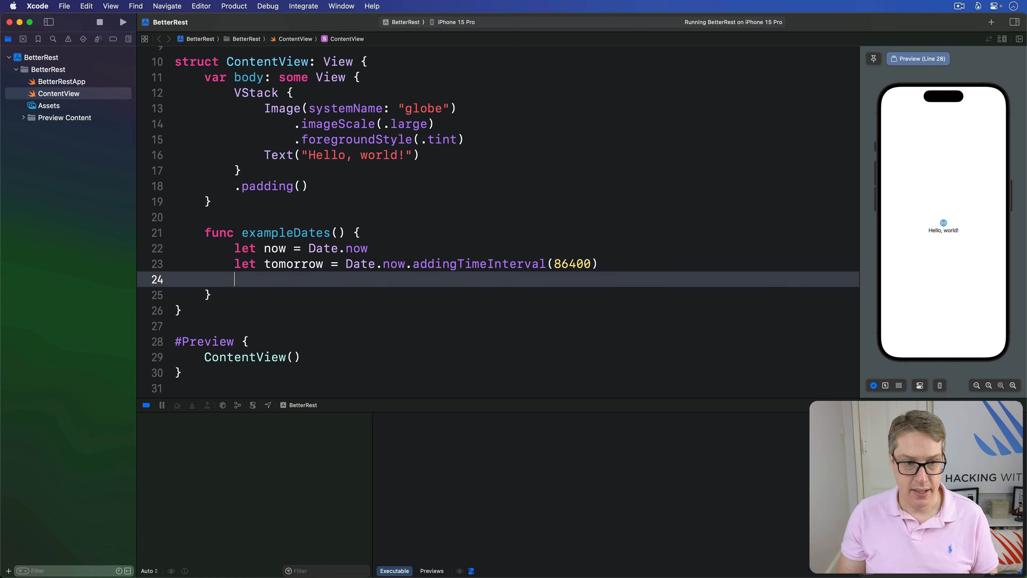
# Add let range = now...tomorrow to complete the one-day date range
pyautogui.write('let range =')
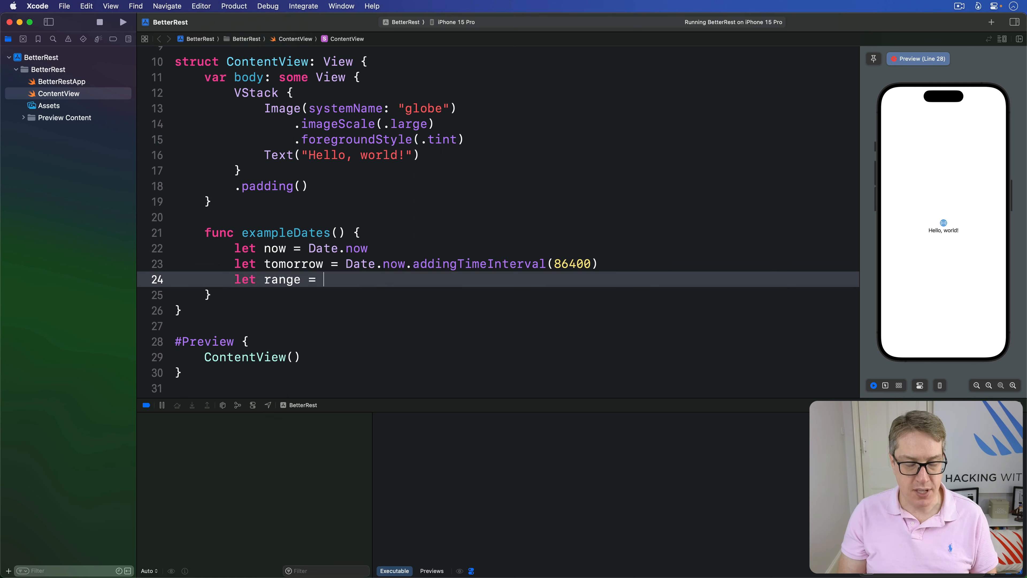
pyautogui.write('now...')
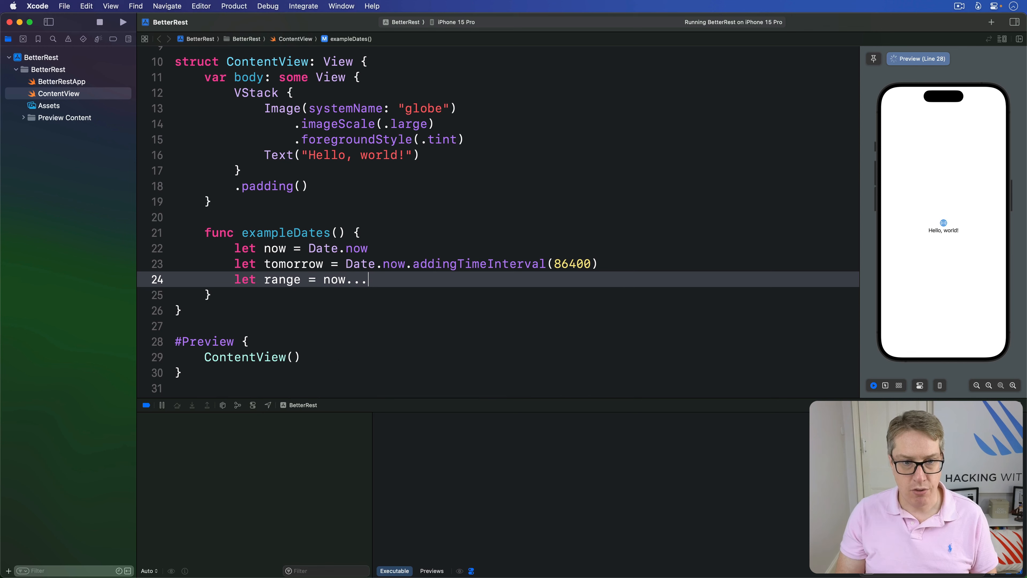
pyautogui.write('tomorrow')
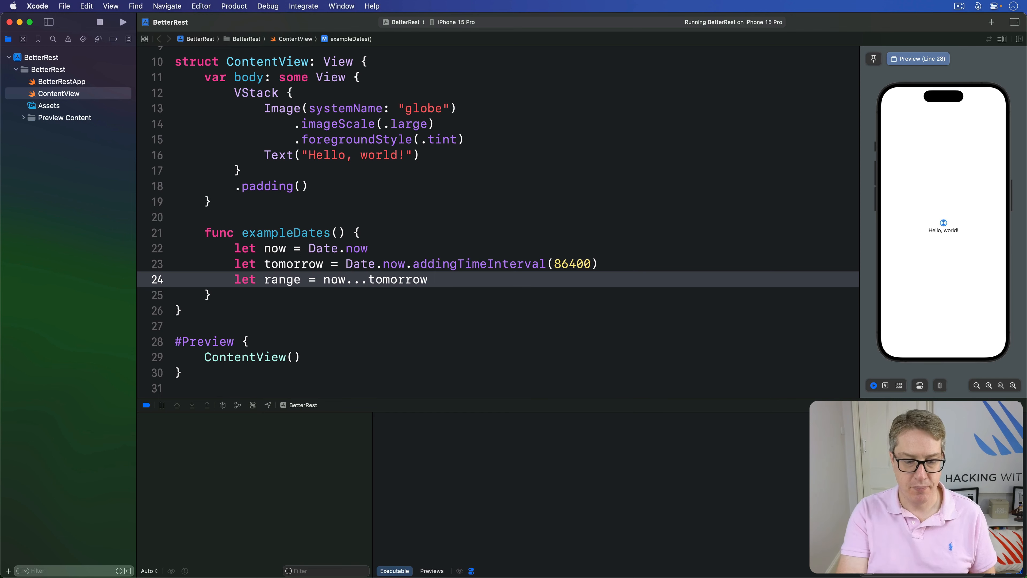
pyautogui.click(367, 248)
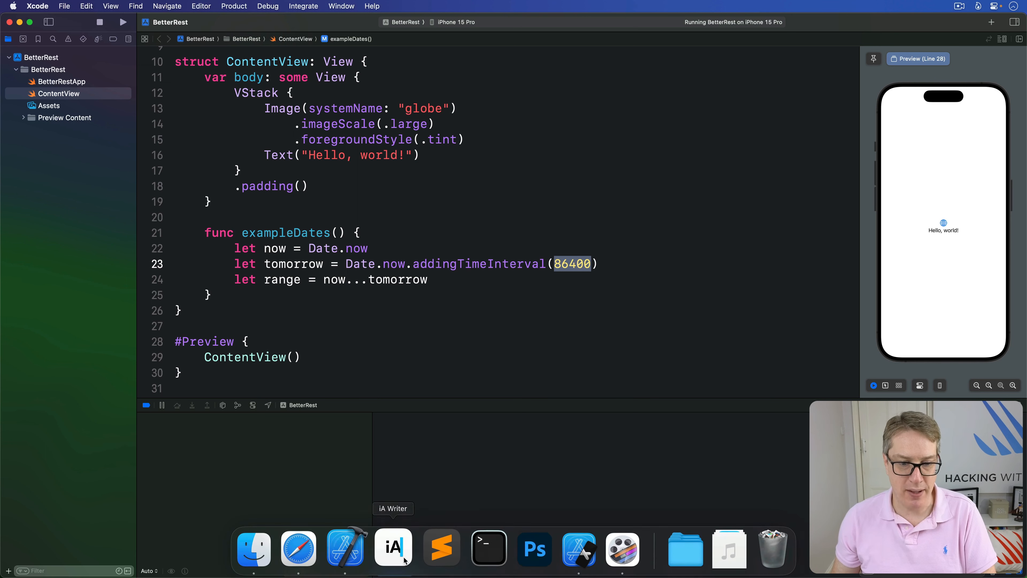
# In Terminal, run cal for the current month and cal 9 1752 for September 1752
pyautogui.click(488, 548)
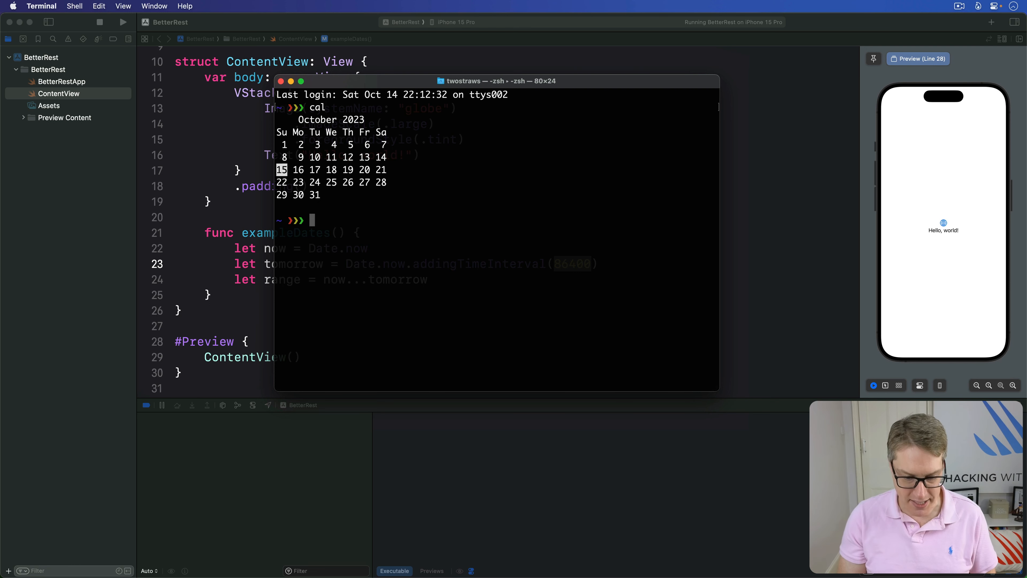
pyautogui.write('cal')
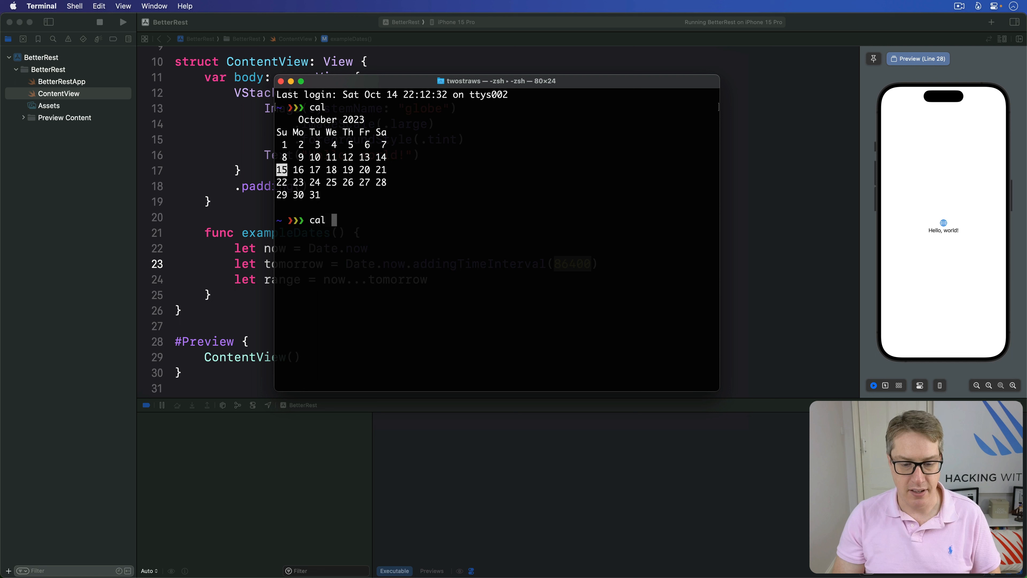
pyautogui.write('9')
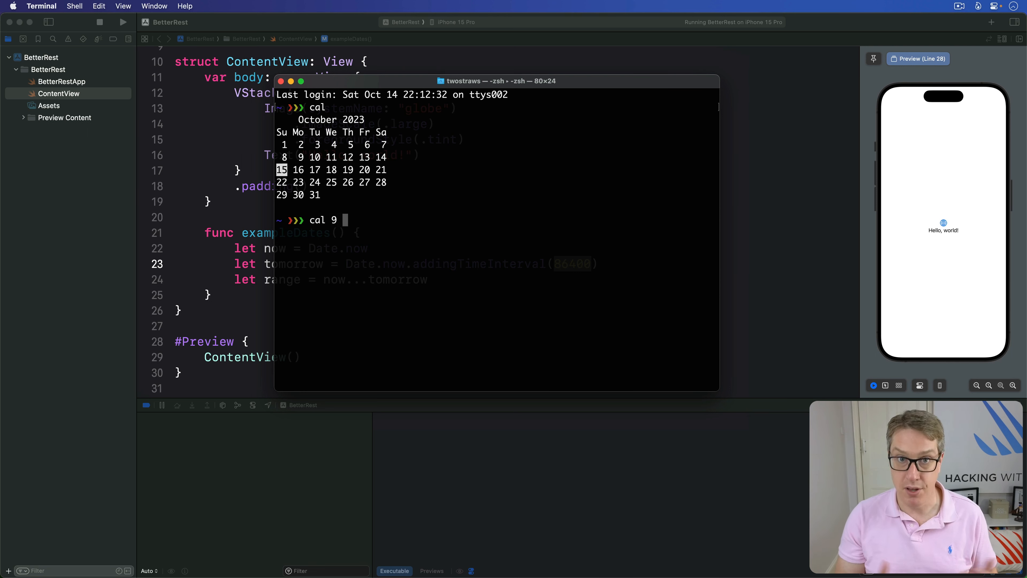
pyautogui.write('1752')
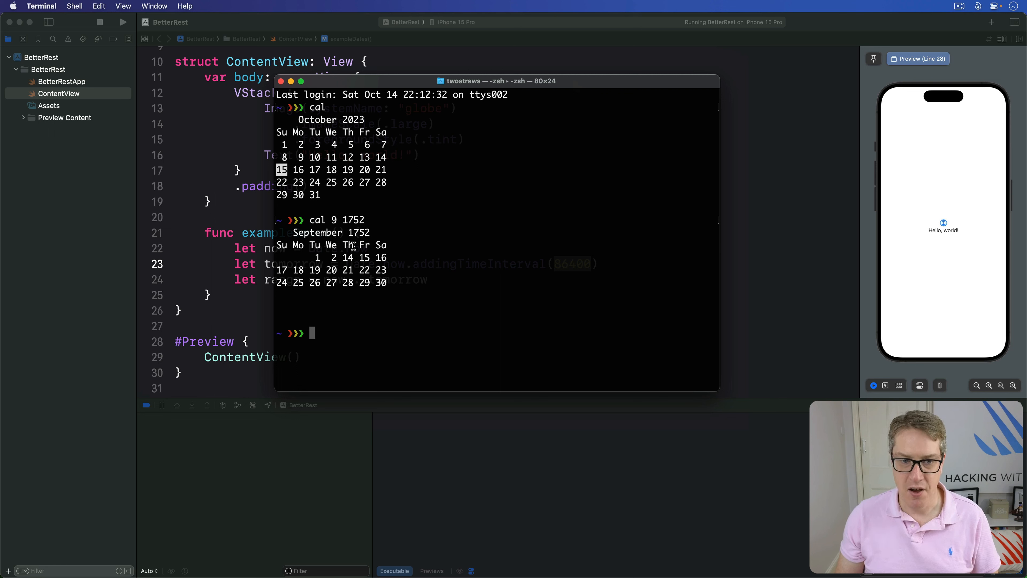
pyautogui.moveTo(397, 252)
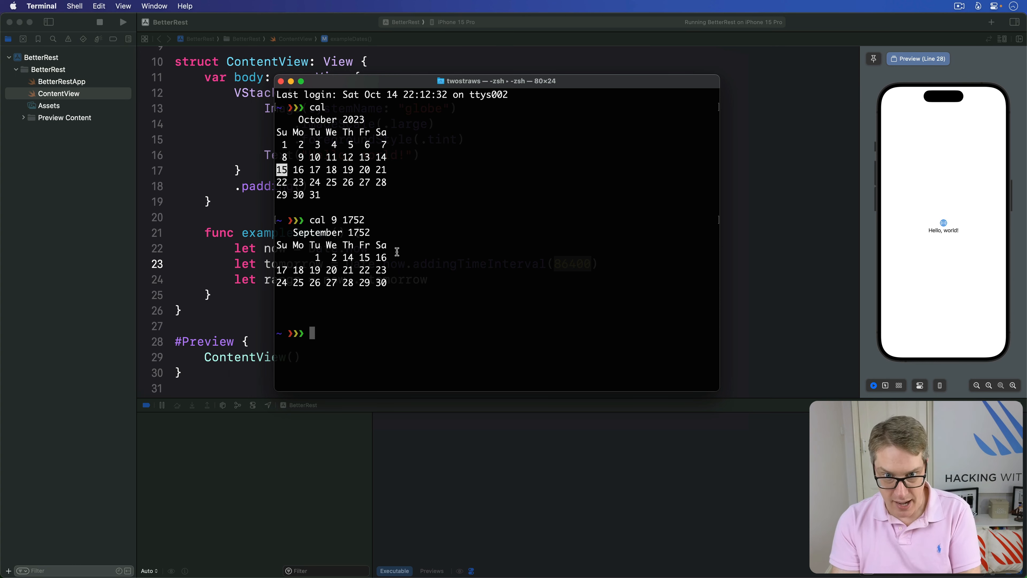
pyautogui.moveTo(478, 245)
pyautogui.write('var')
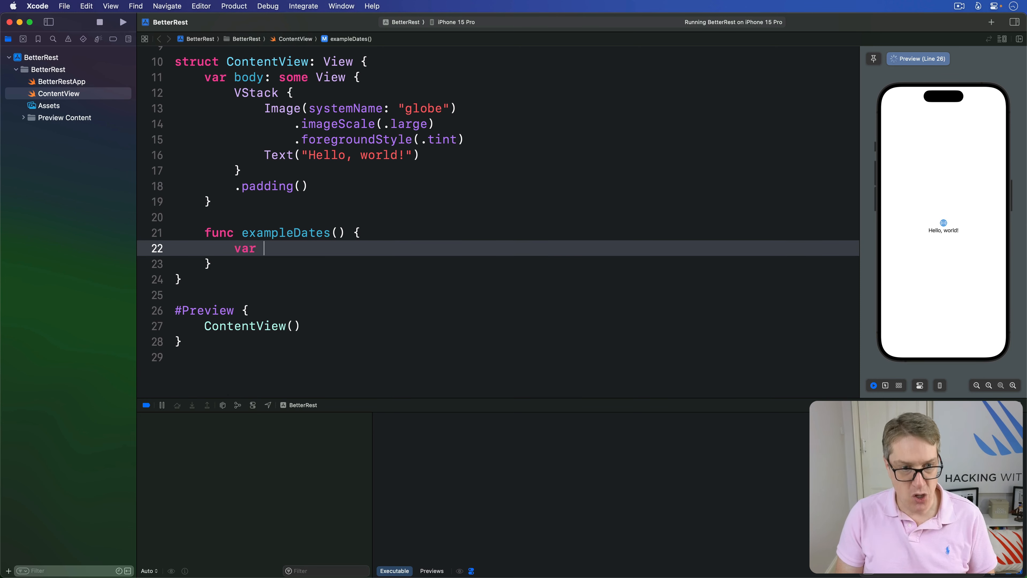
# Create DateComponents with hour 8 and minute 0 inside exampleDates()
pyautogui.write('components =')
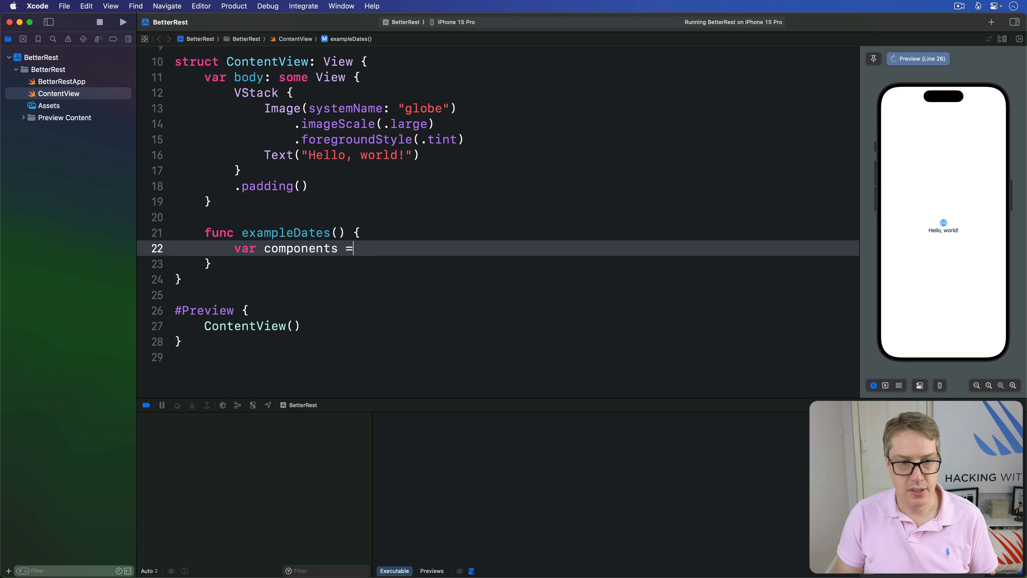
pyautogui.write('DateComponents()')
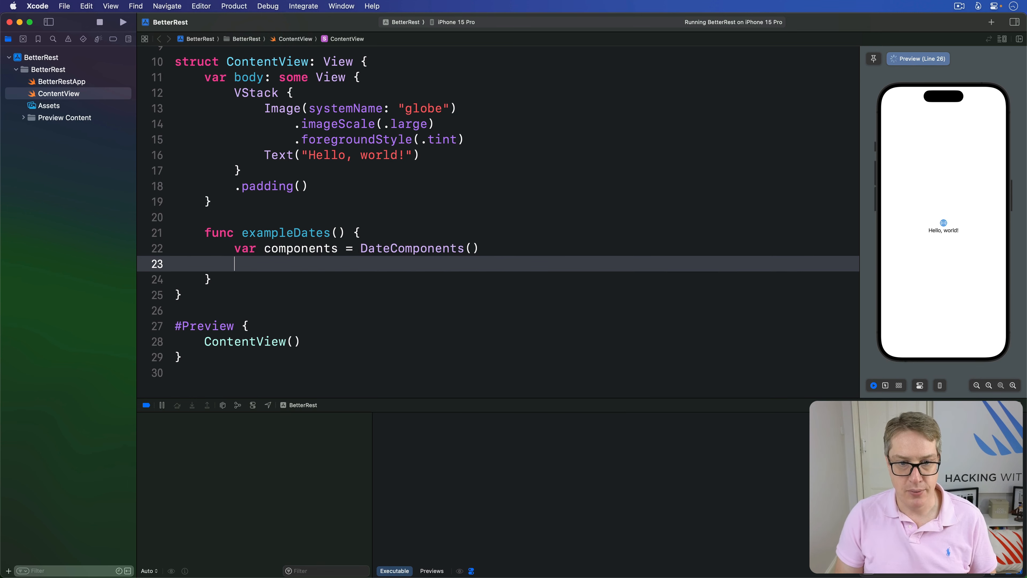
pyautogui.write('components.hour = 8')
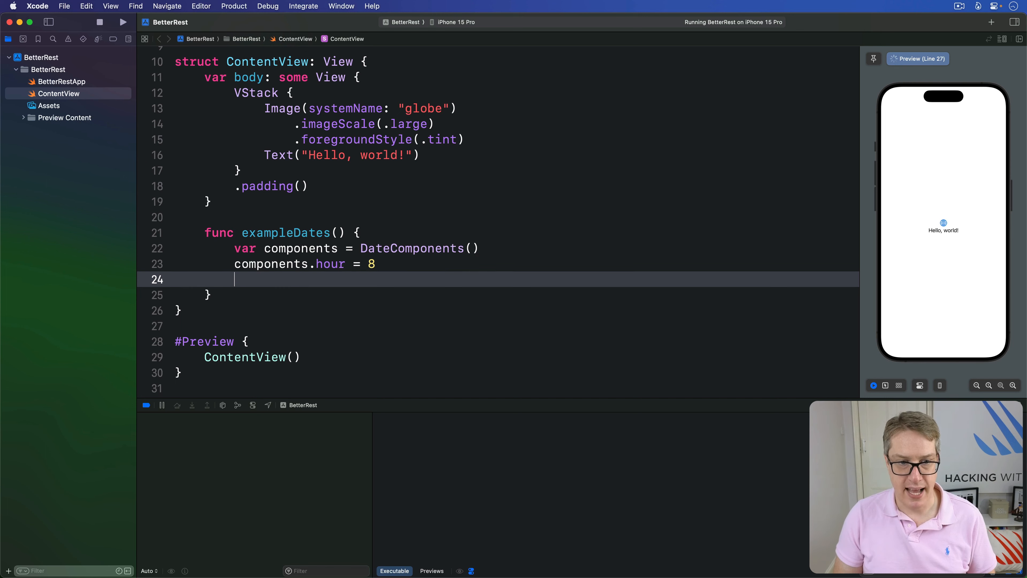
pyautogui.write('components.mn')
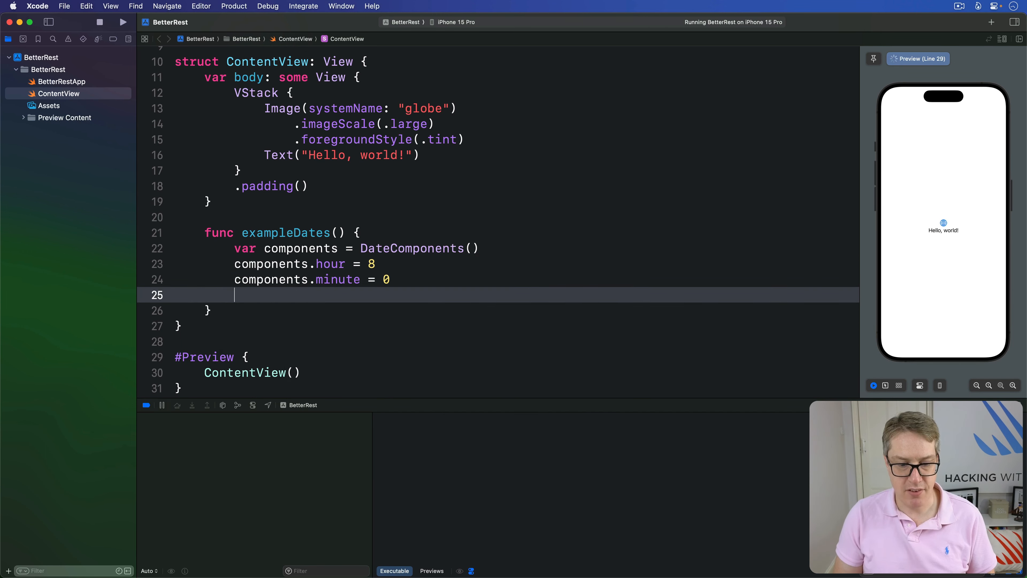
# Build let date = Calendar.current.date(from: components) ?? .now as the fallback
pyautogui.write('let date = Calendar.current.d')
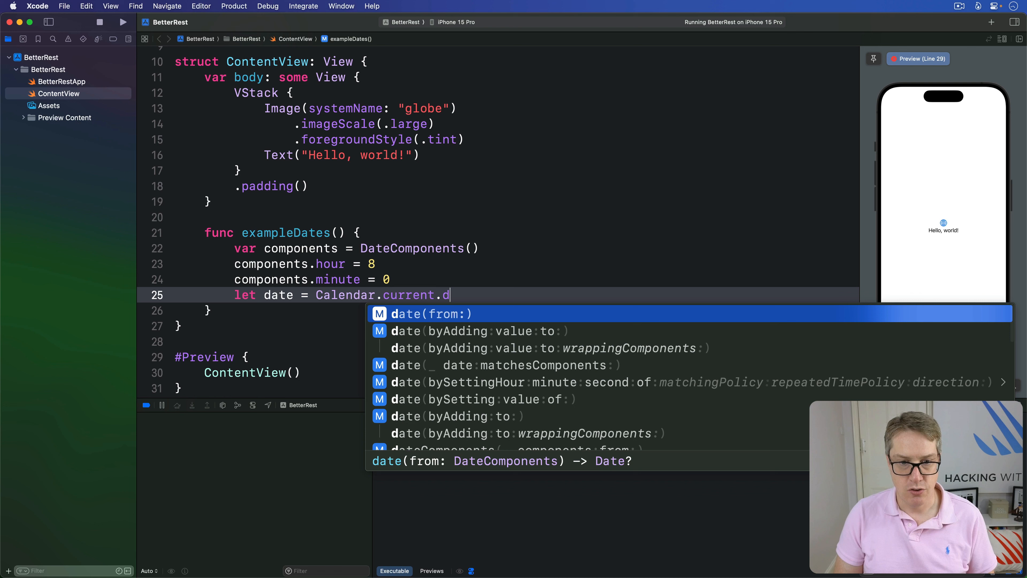
pyautogui.write('ate(from: components')
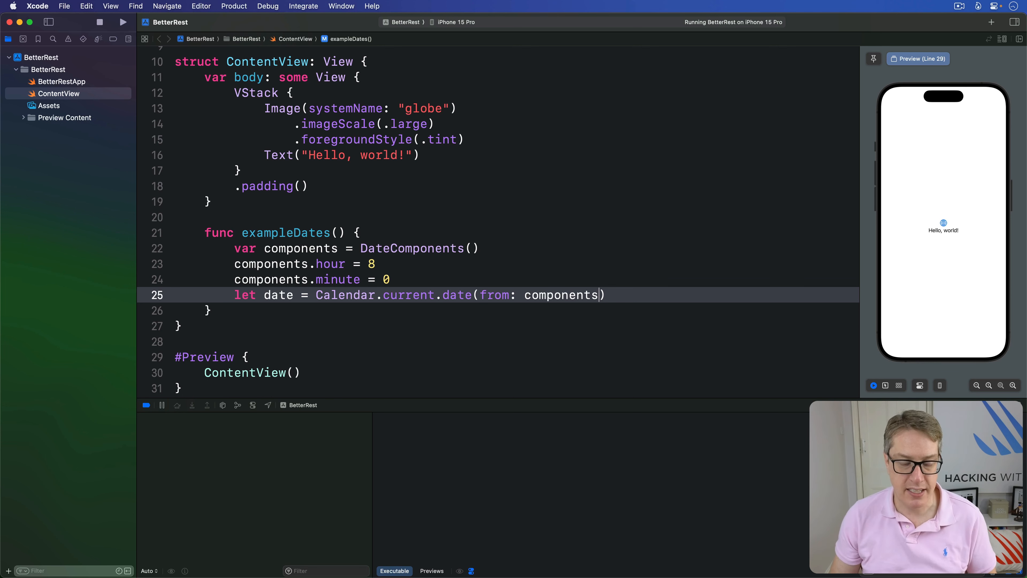
pyautogui.click(440, 295)
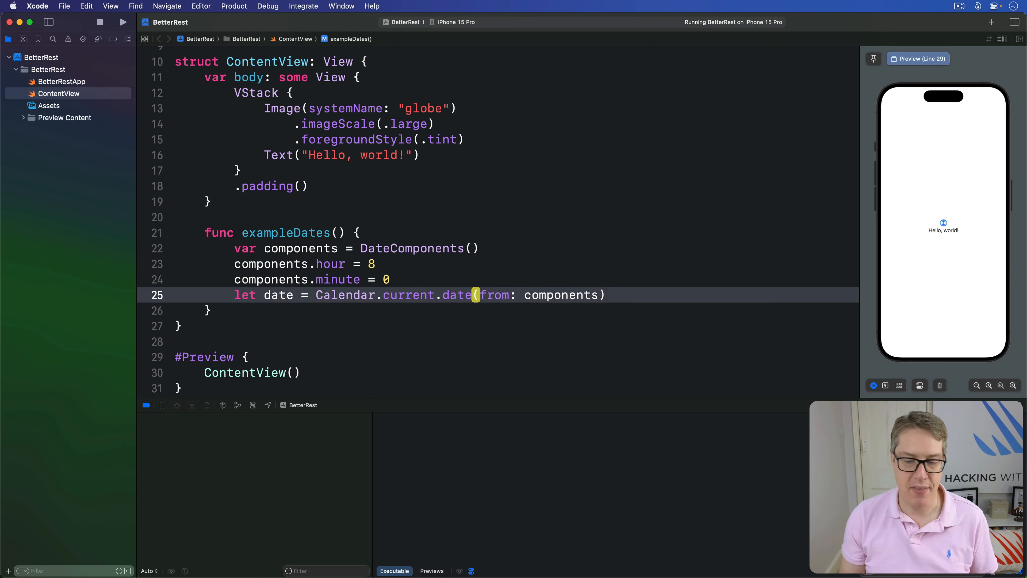
pyautogui.write('??')
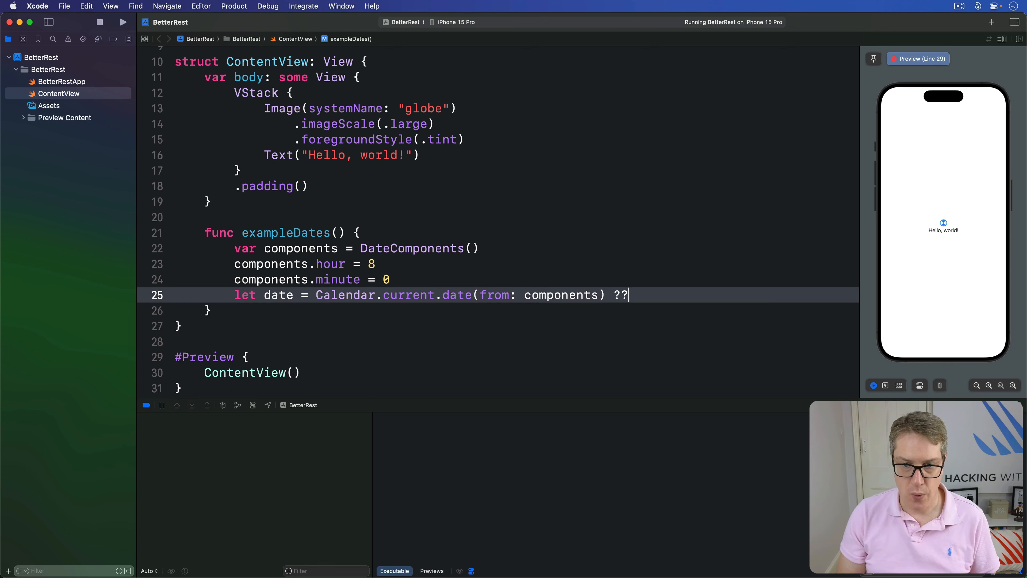
pyautogui.write('.n')
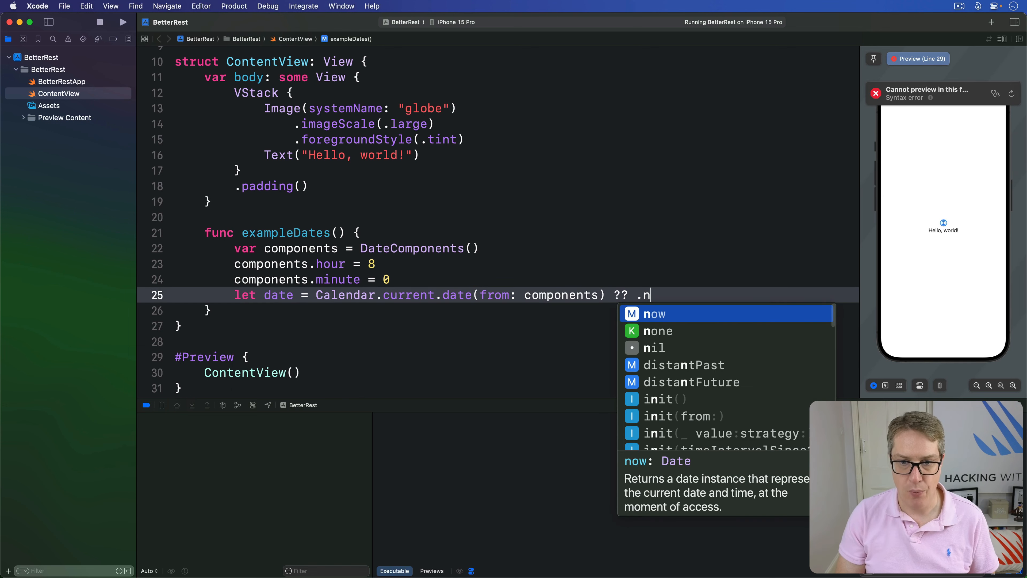
pyautogui.write('ow')
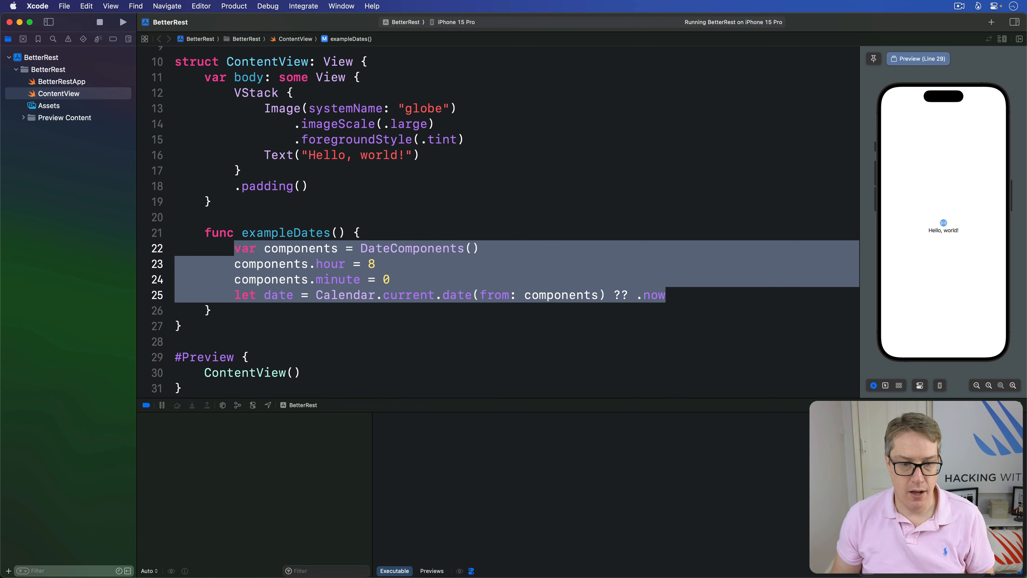
# Comment out the old lines and read dateComponents([.hour, .minute], from: .now) via Calendar.current
pyautogui.press('cmd+/')
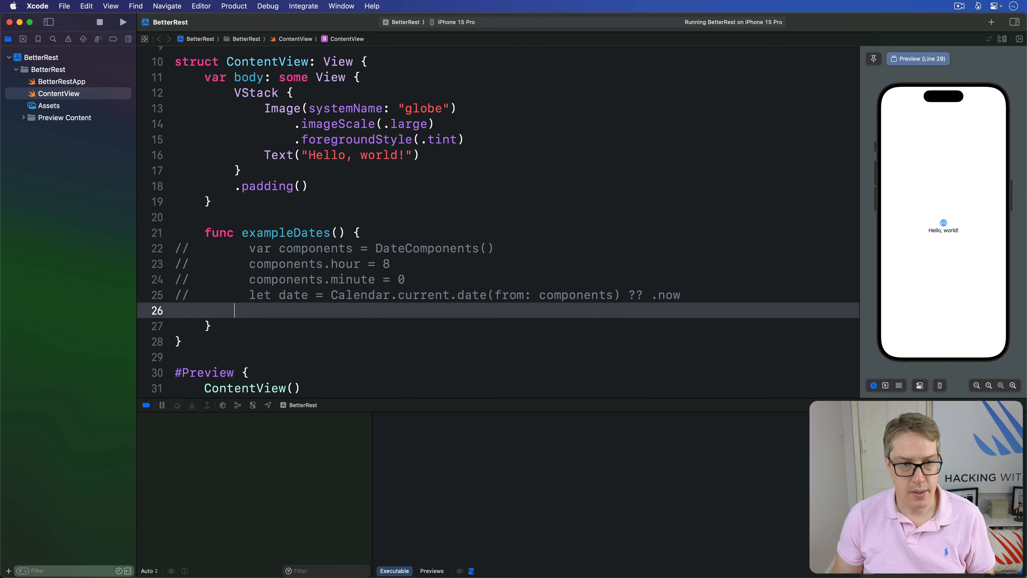
pyautogui.write('let components =')
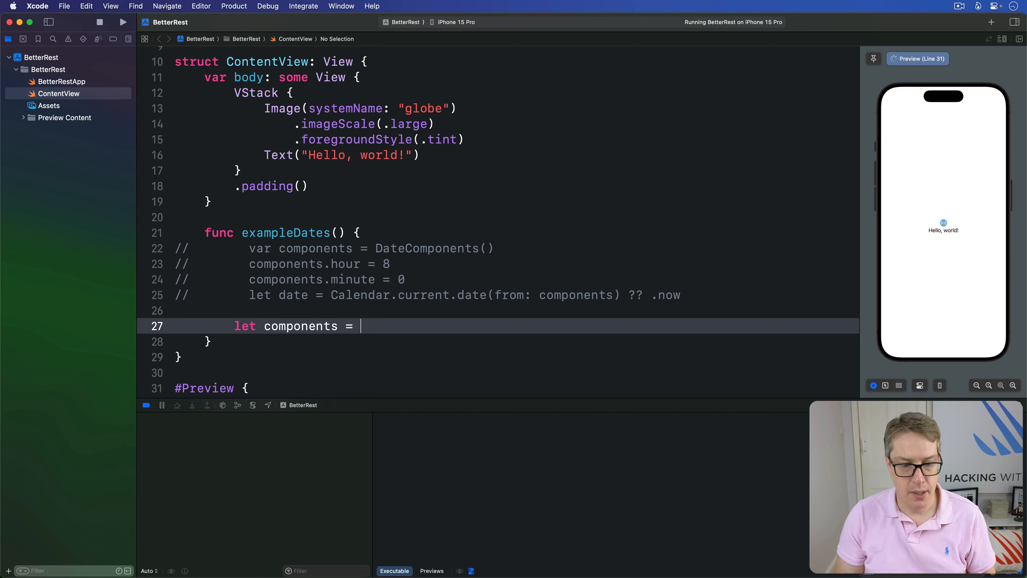
pyautogui.write('Calendar.cu')
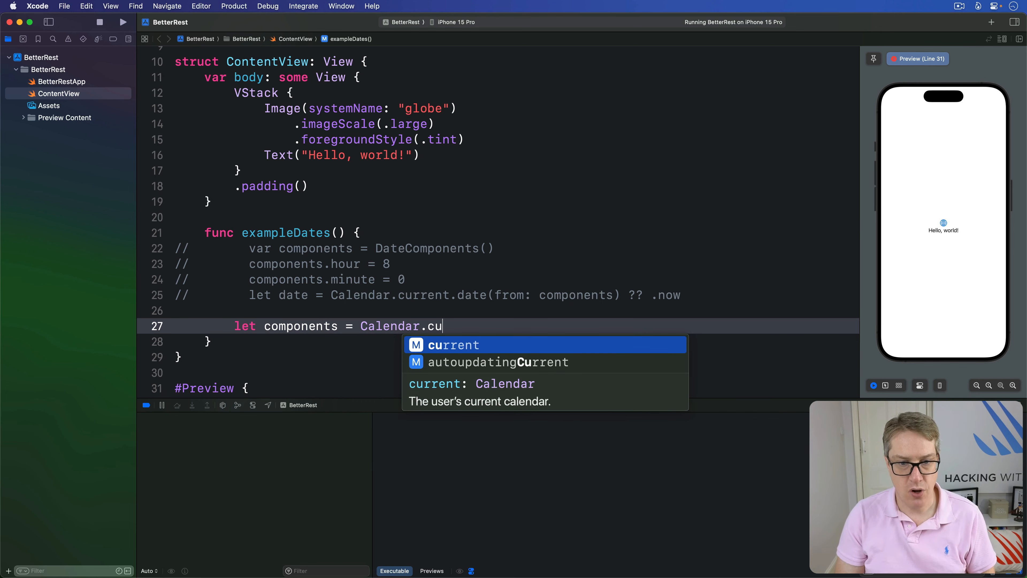
pyautogui.write('rrent.dateComponents(components: Set<Calendar.Component>, from: Date')
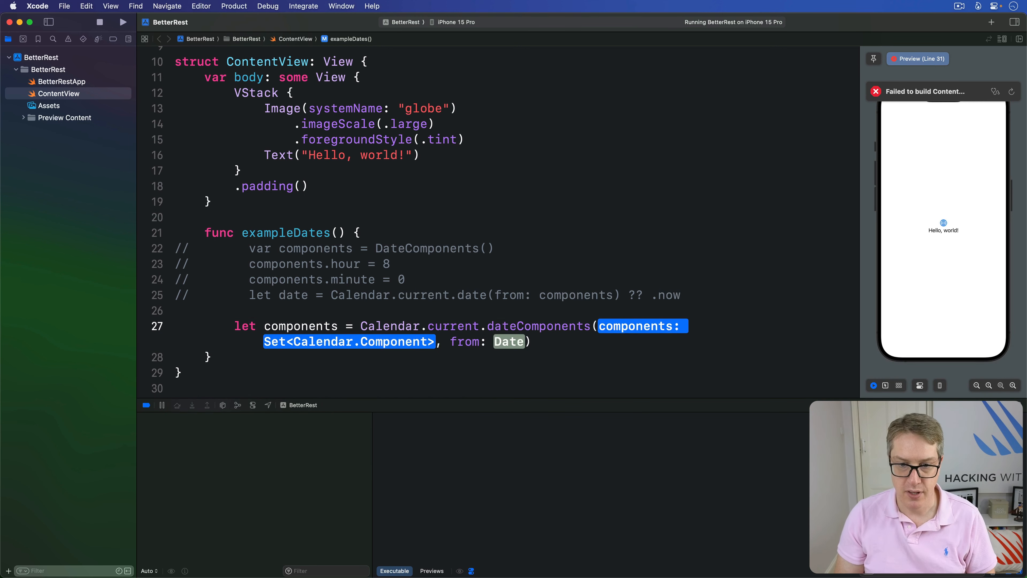
pyautogui.write('[.hour, .]')
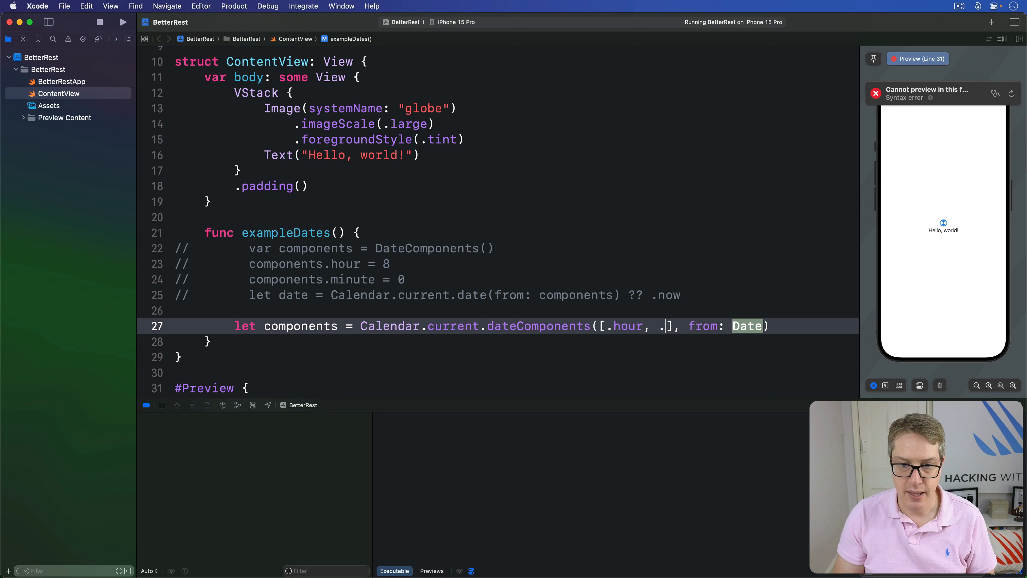
pyautogui.write('minute')
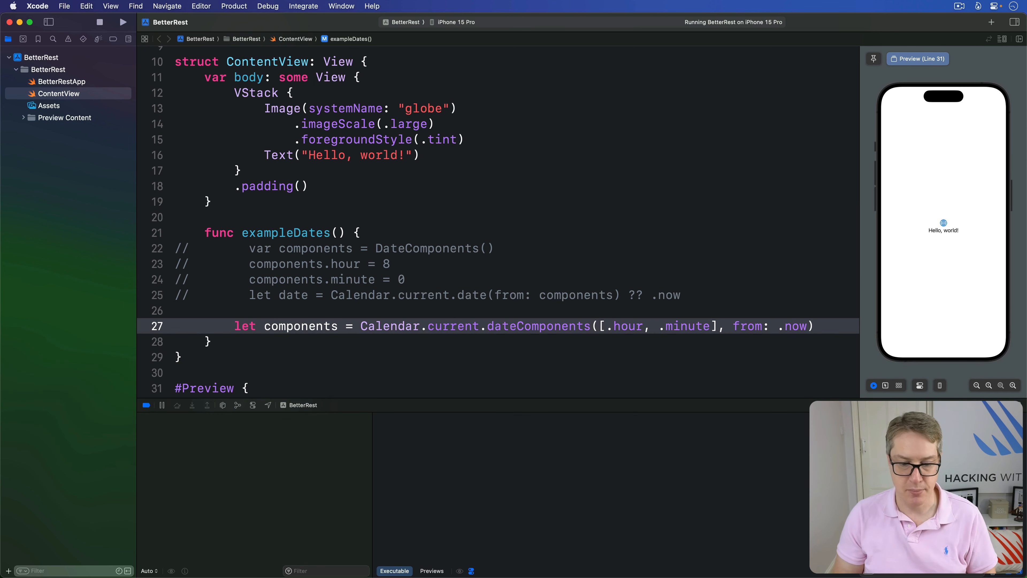
# Define let hour and let minute from the components, each defaulting to 0
pyautogui.write('let')
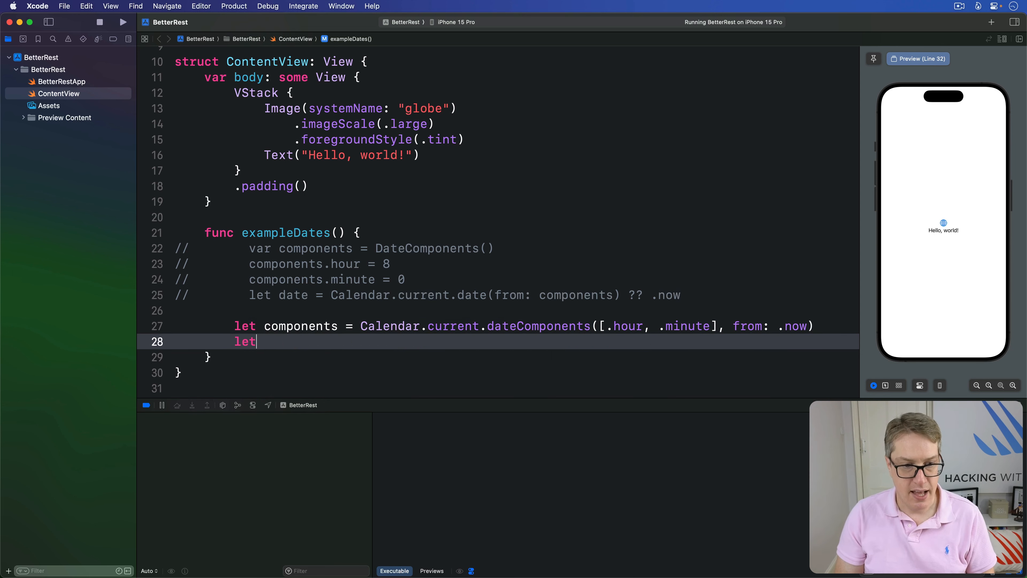
pyautogui.write('hour = components.hour ?? 0')
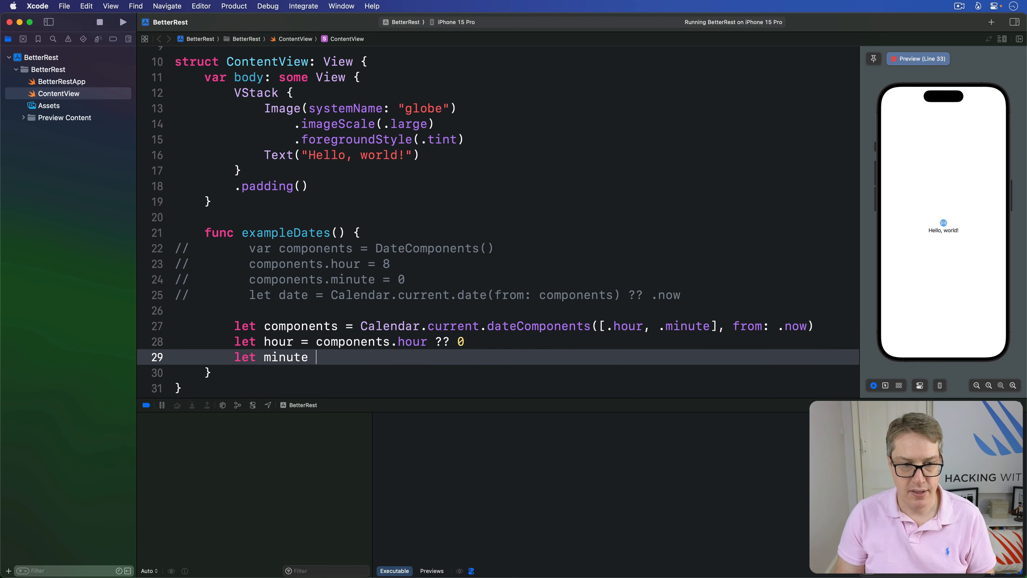
pyautogui.write('= components.minute')
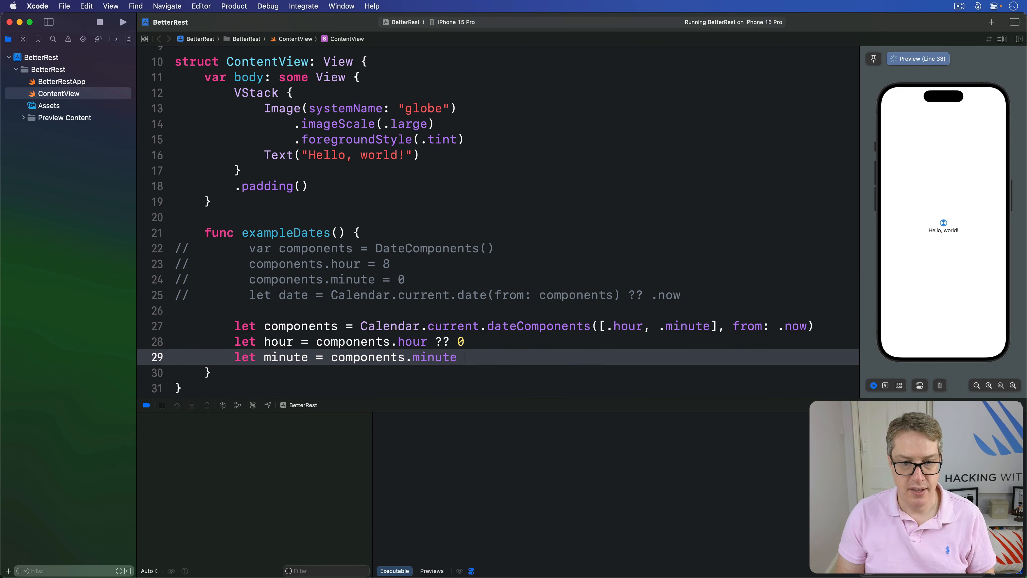
pyautogui.write('?? 0')
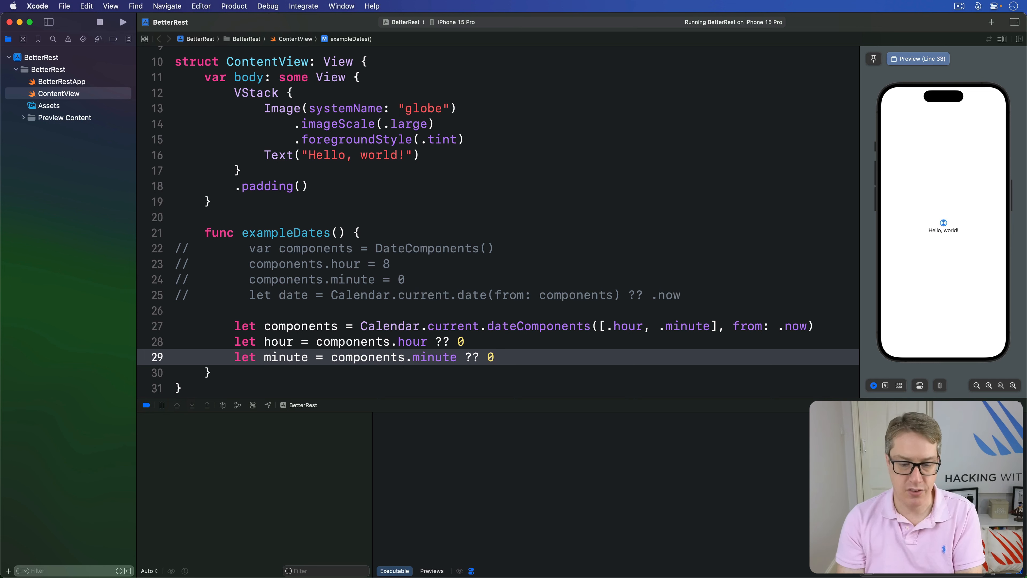
pyautogui.click(495, 357)
pyautogui.write('Te')
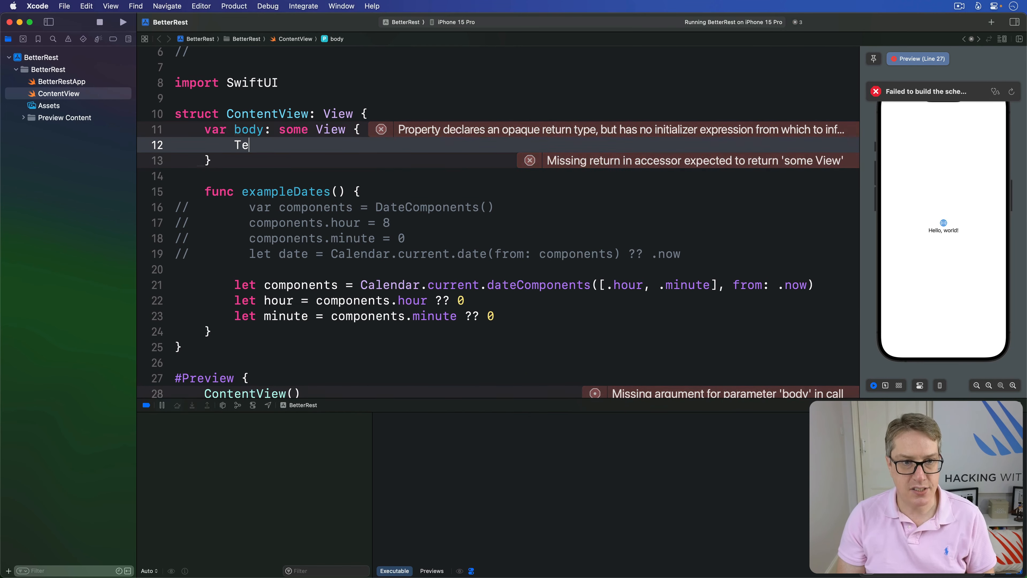
# Replace the body with Text(Date.now, format: .dateTime.day().month().year())
pyautogui.write('xt(Date.now,')
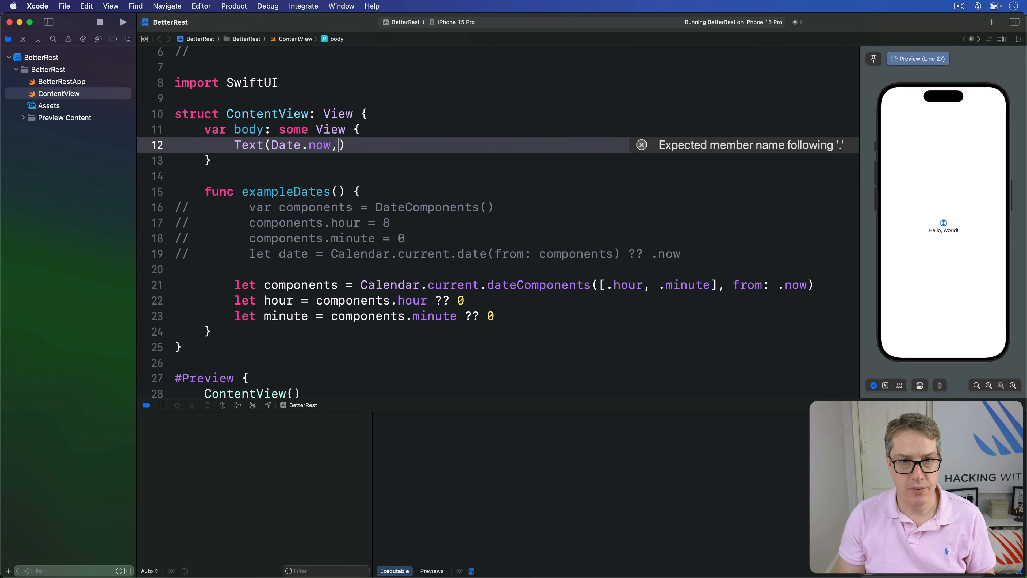
pyautogui.write('format: .')
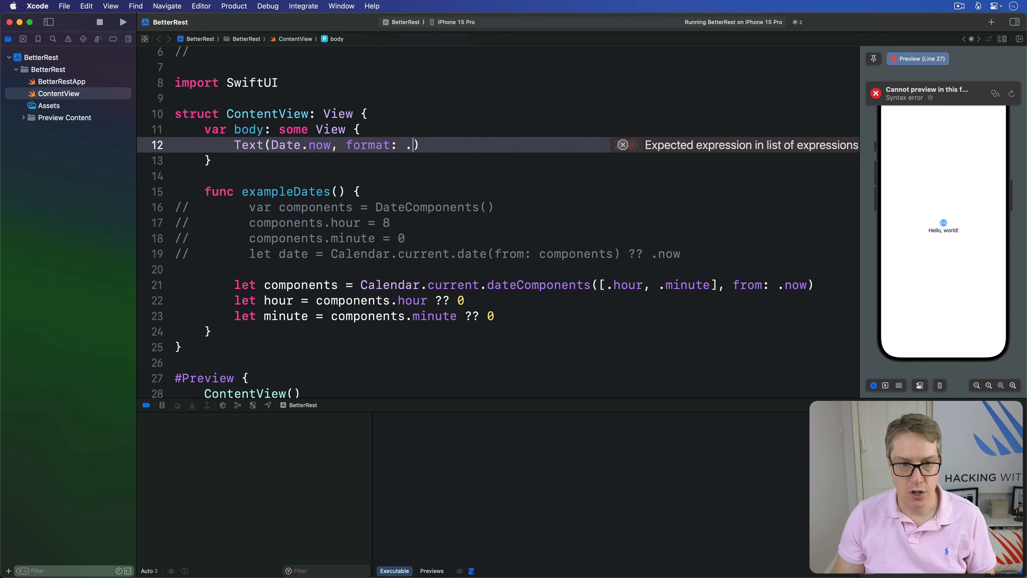
pyautogui.write('dateTime.h')
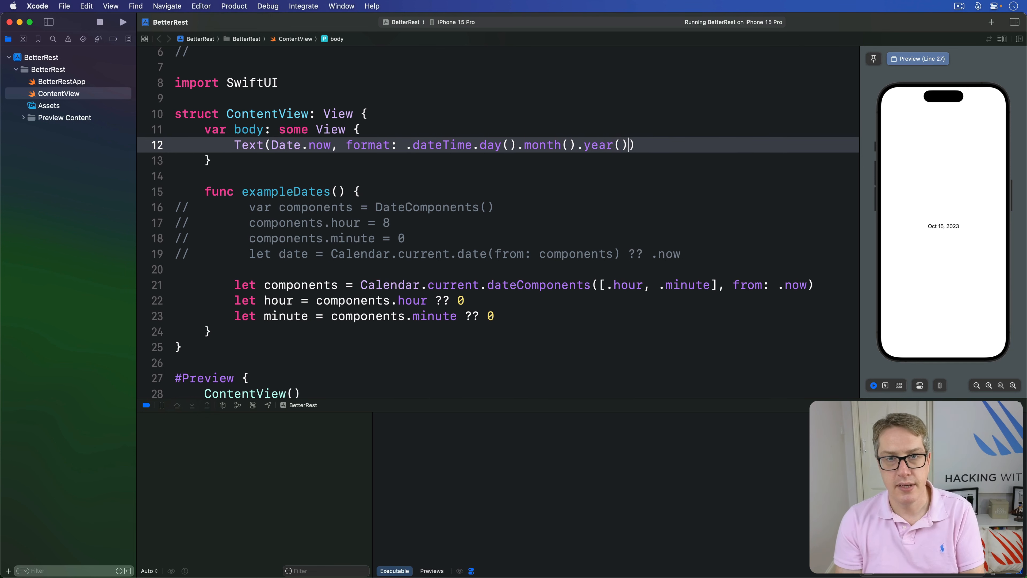
# Rewrite the text as Date.now.formatted(date: .long, time: …) with the time style pending
pyautogui.write(')')
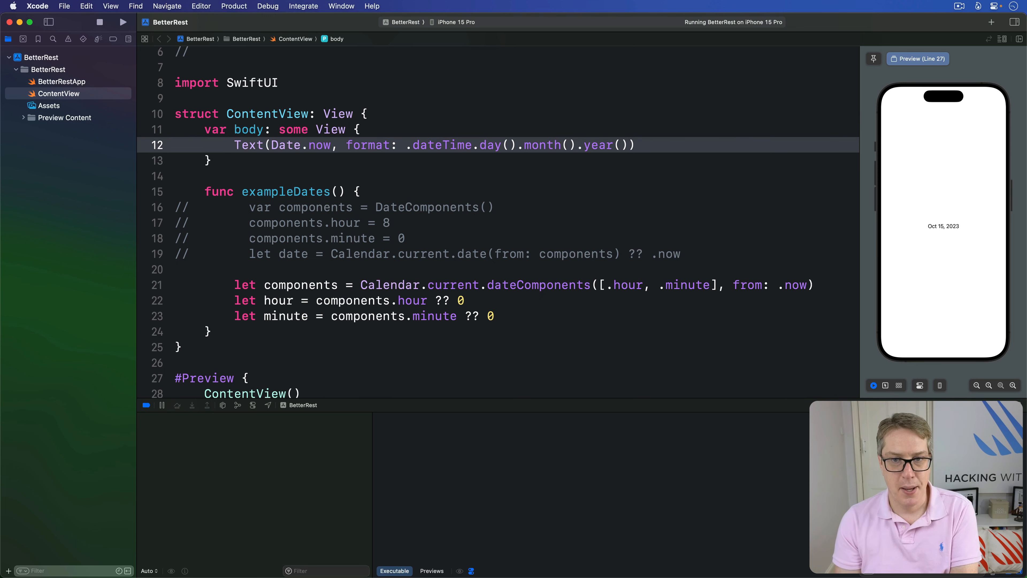
pyautogui.click(628, 145)
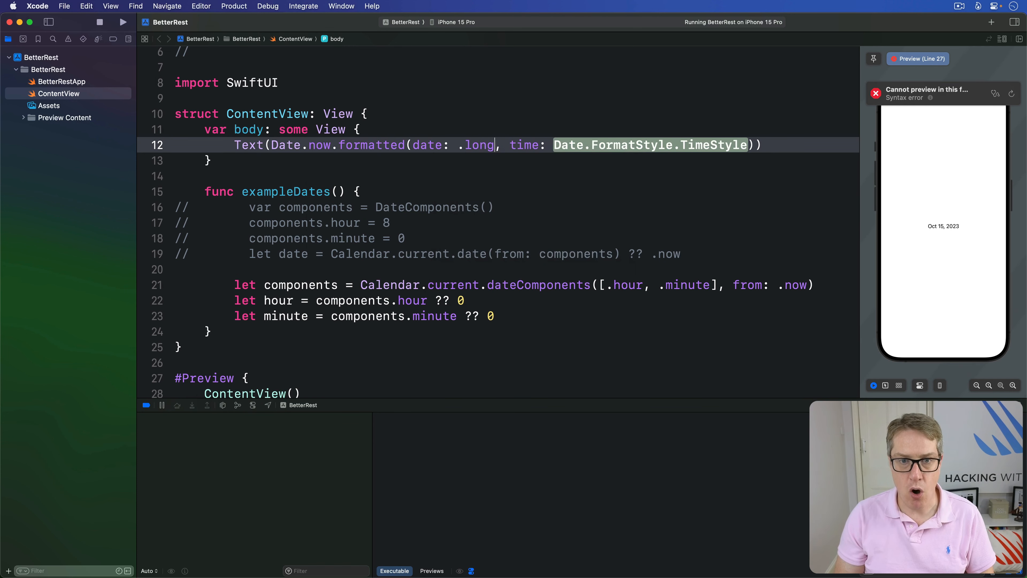
# Set the time style to .shortened so the preview reads October 15, 2023 at 4:46 PM
pyautogui.write('.shortened')
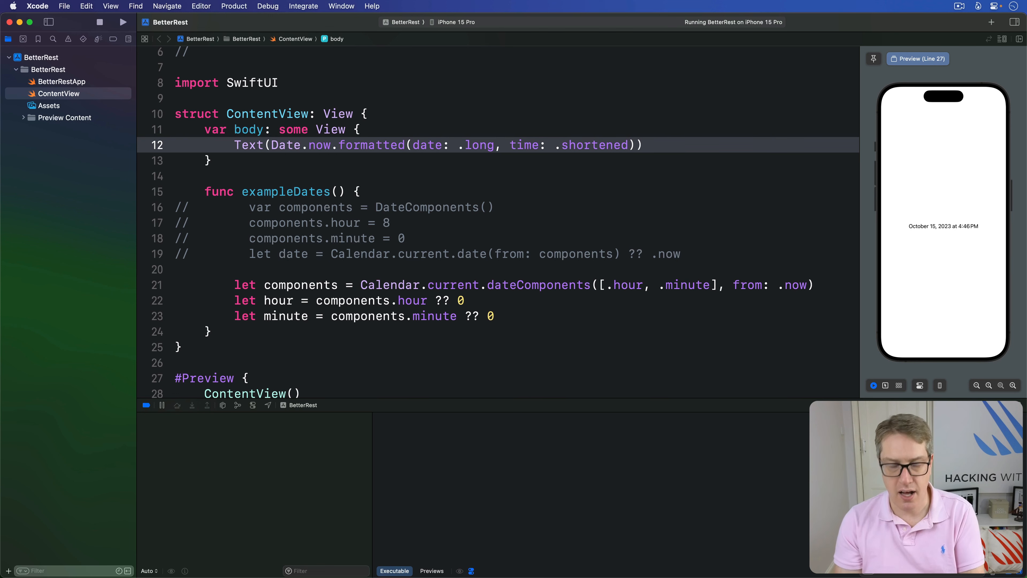
pyautogui.click(627, 145)
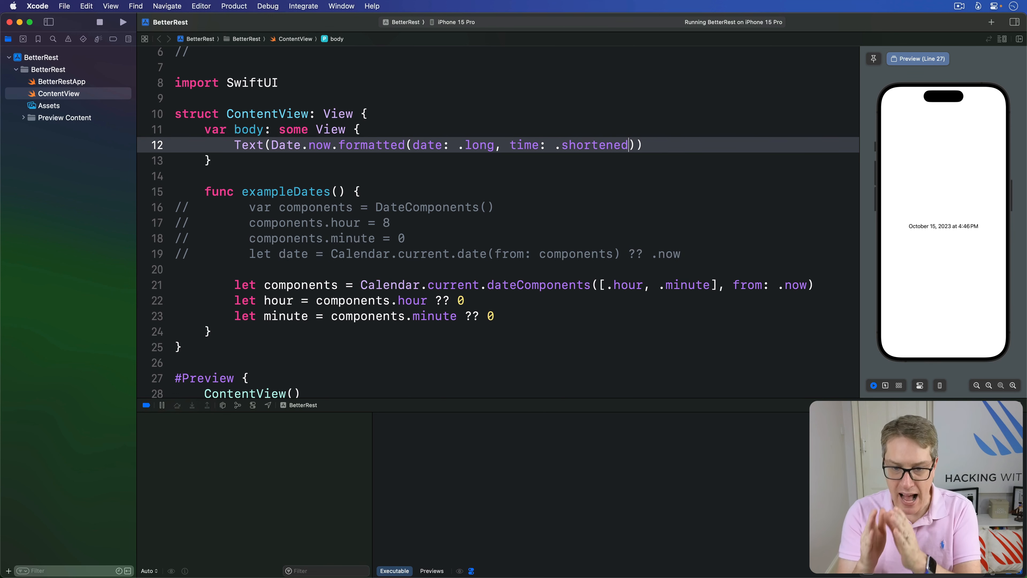